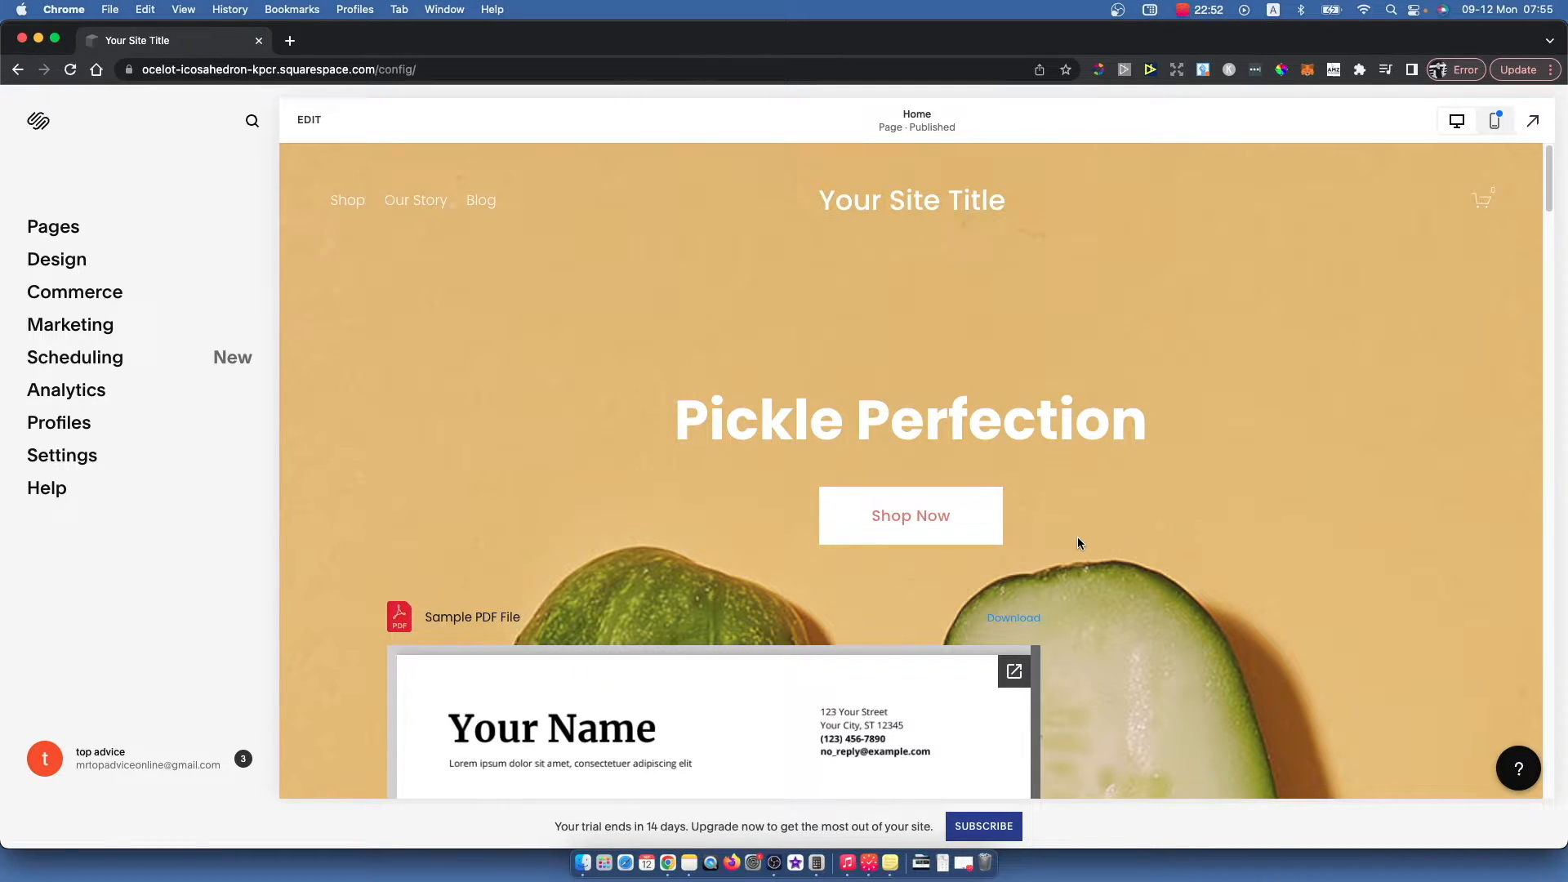
mouse_move(324, 415)
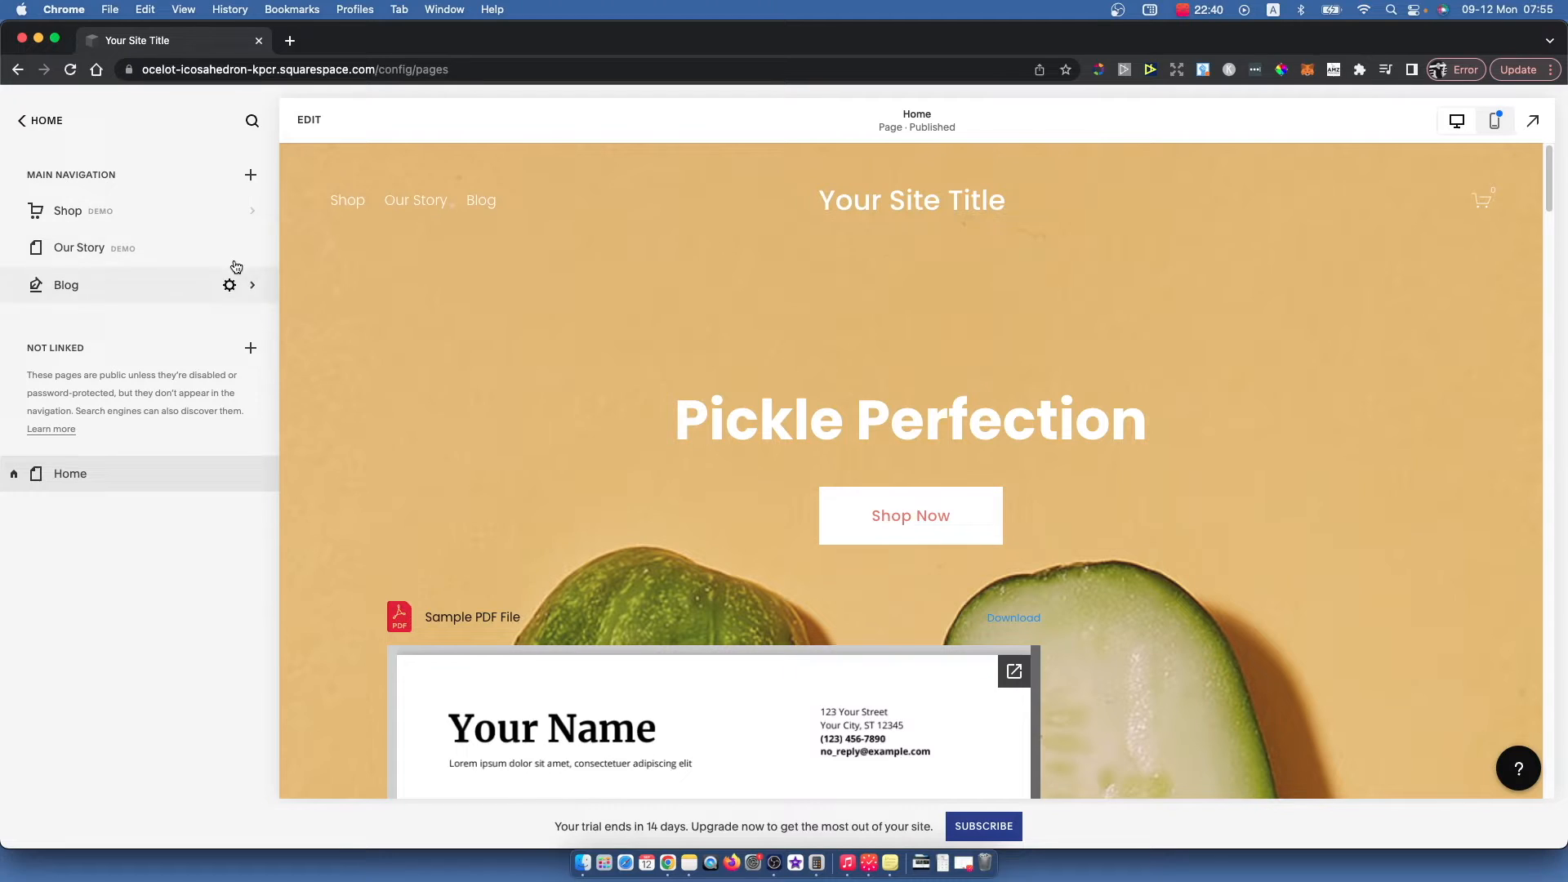
mouse_move(162, 501)
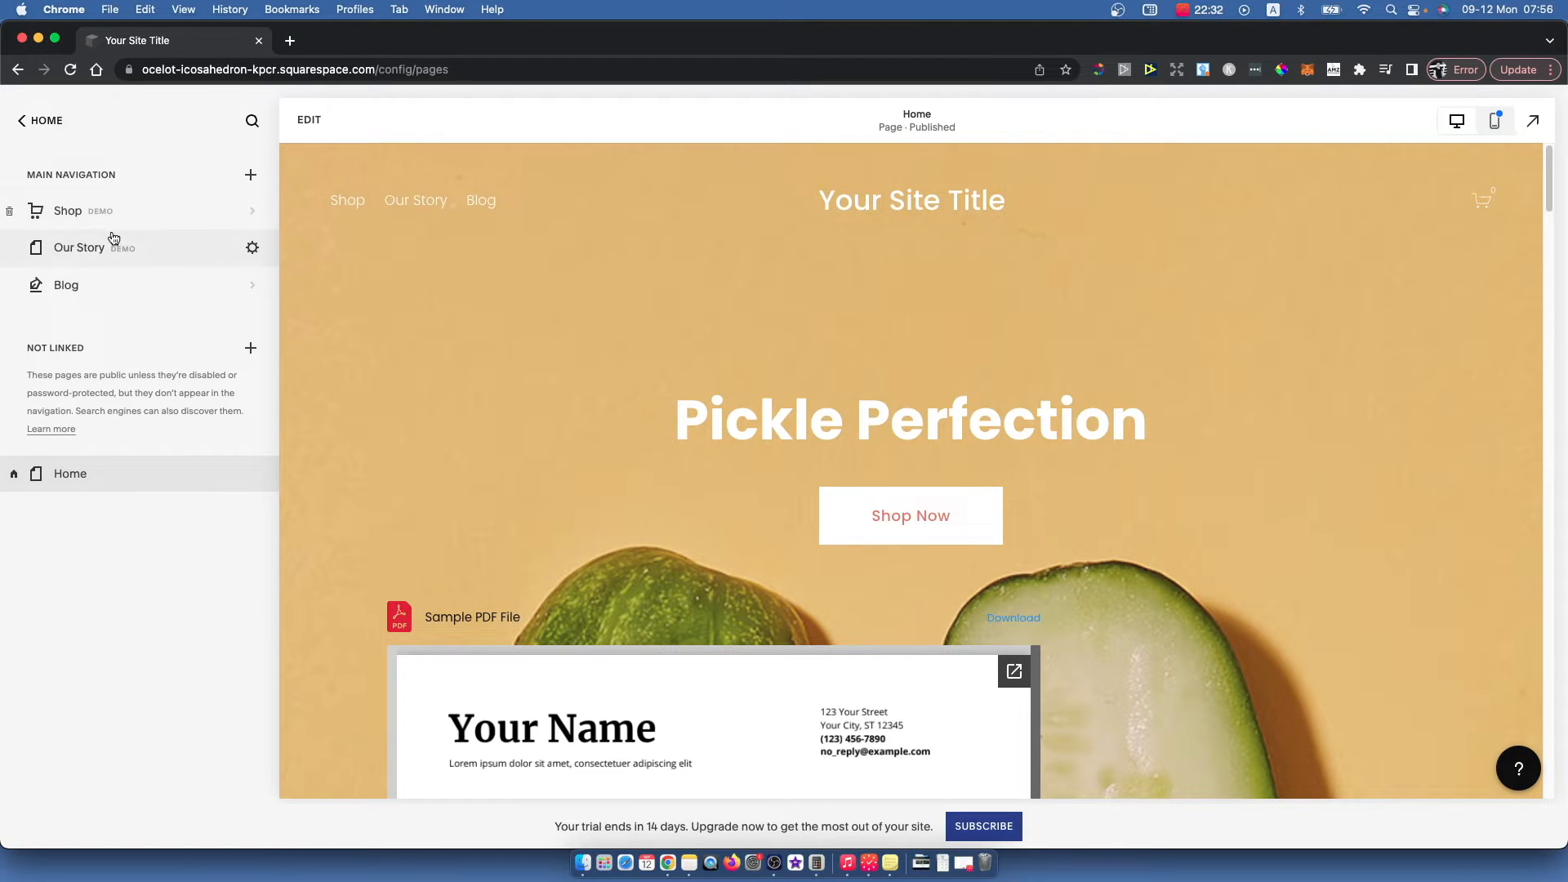
mouse_move(100, 245)
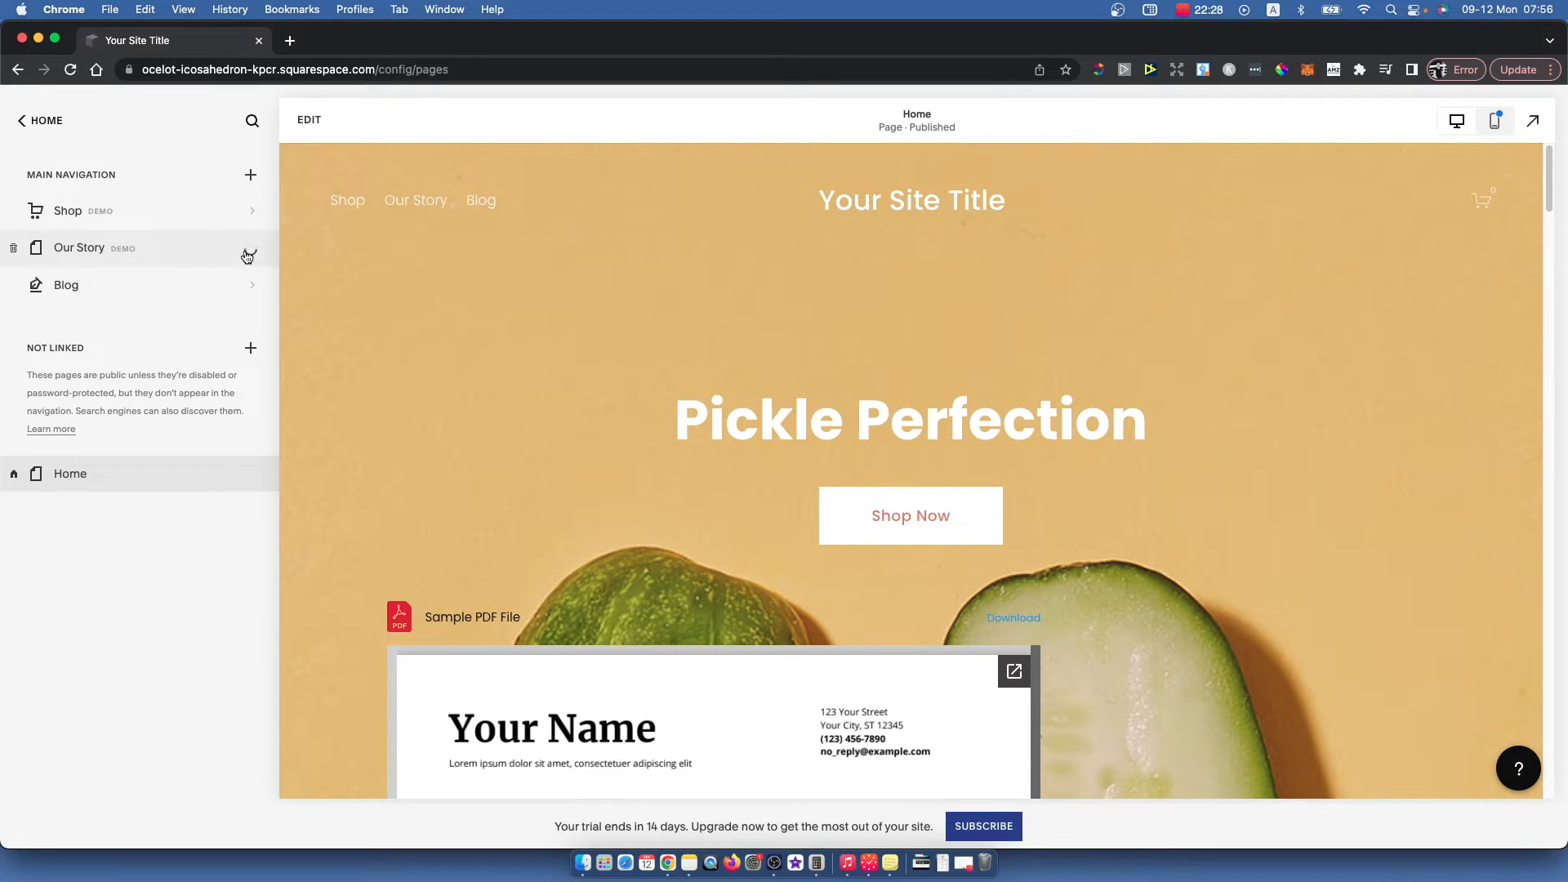
- Open Page Settings for Our Story via its gear icon in the Pages panel
click(249, 256)
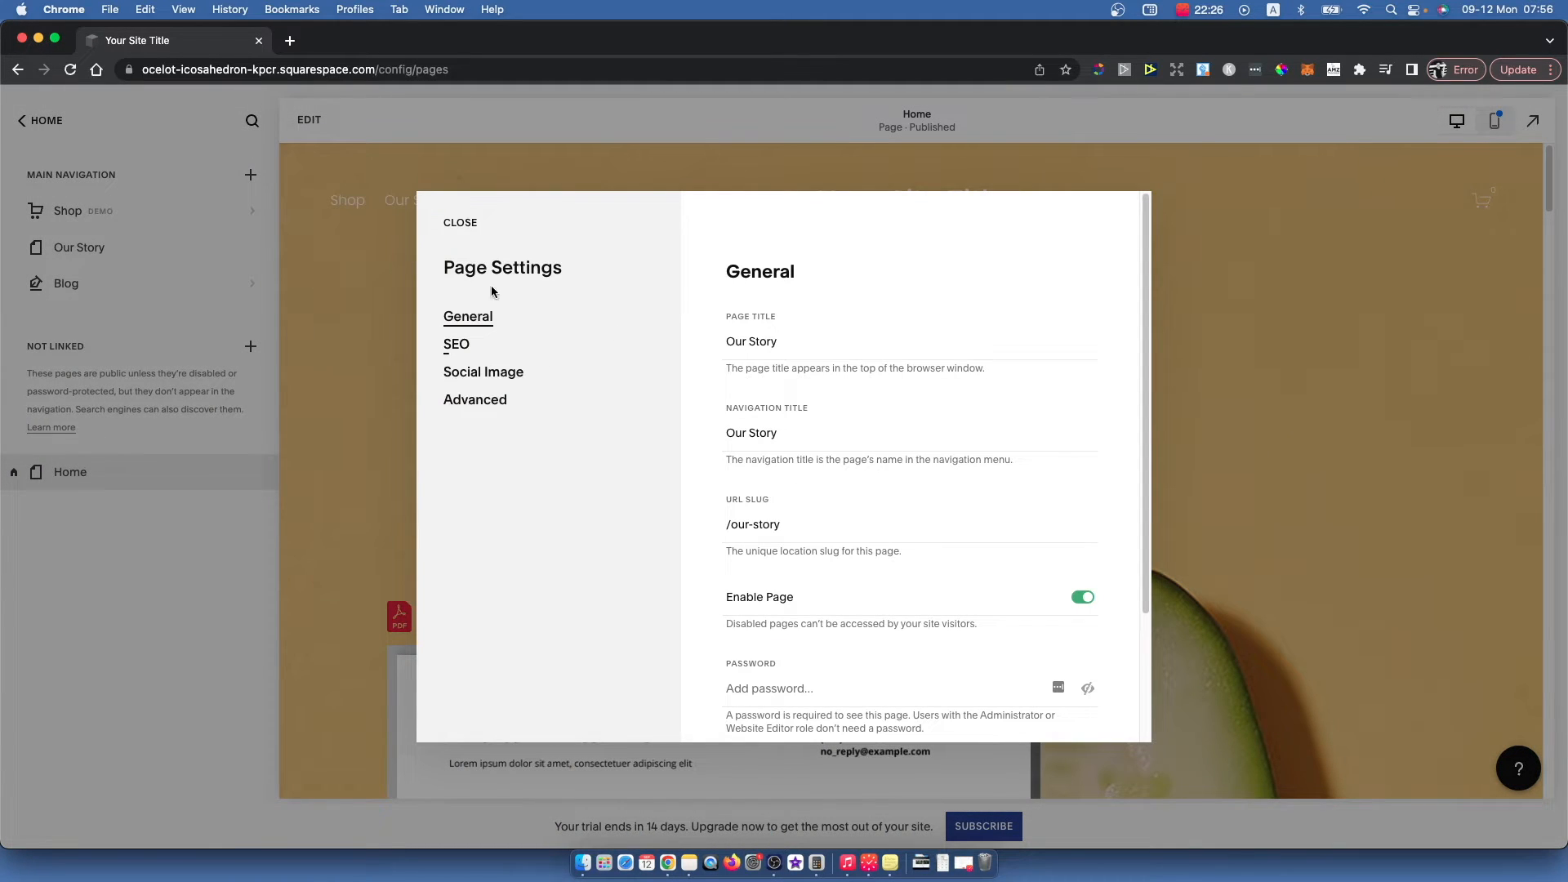
mouse_move(511, 331)
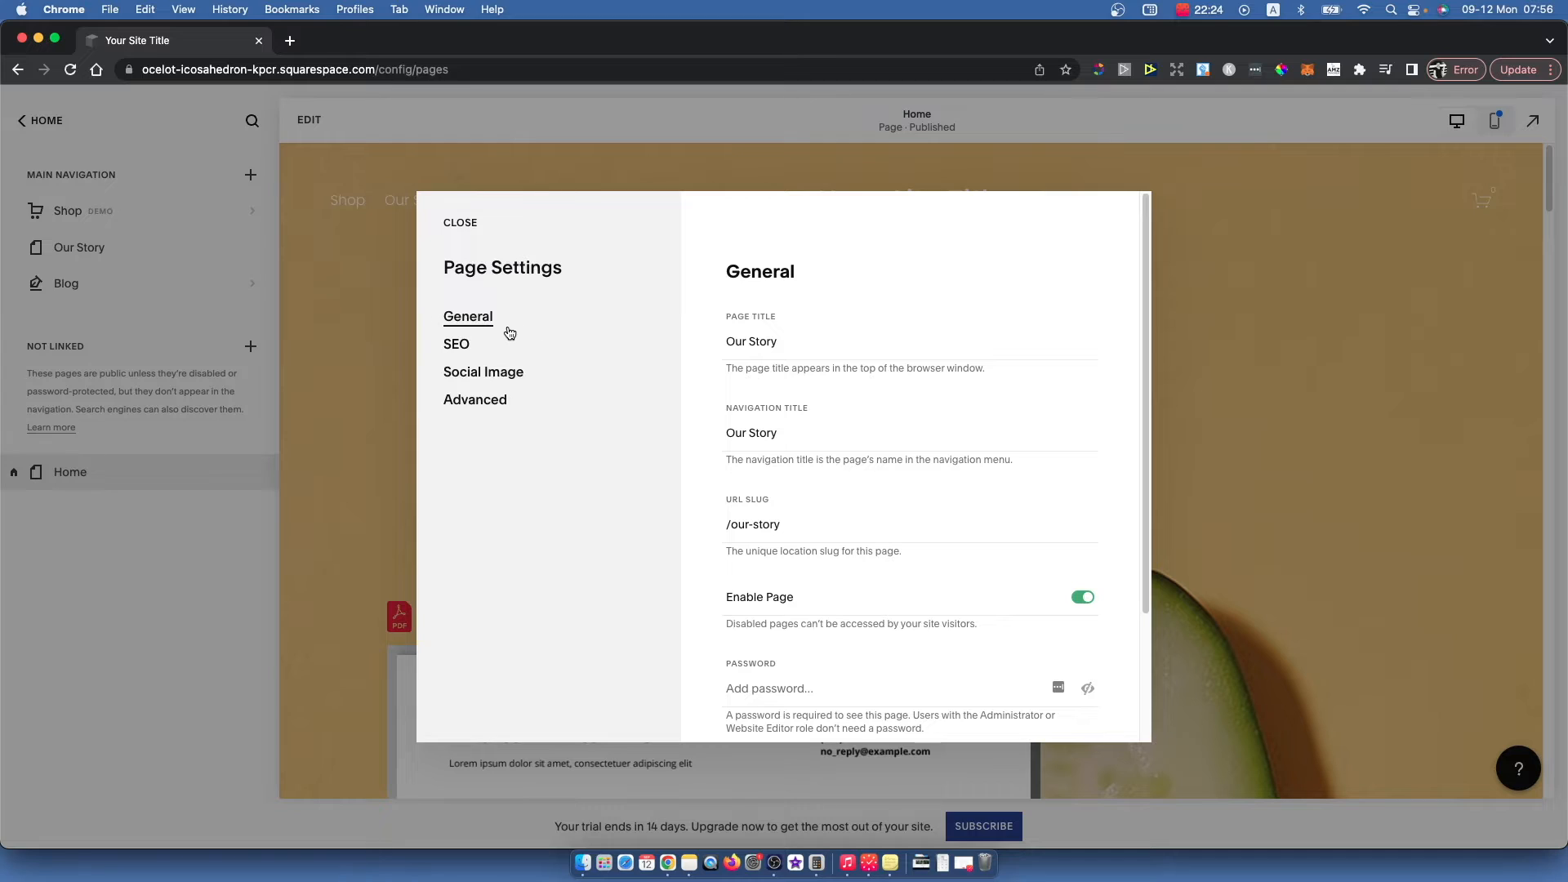
- Scroll the General tab down and choose Set as Homepage for Our Story
scroll(down, 3)
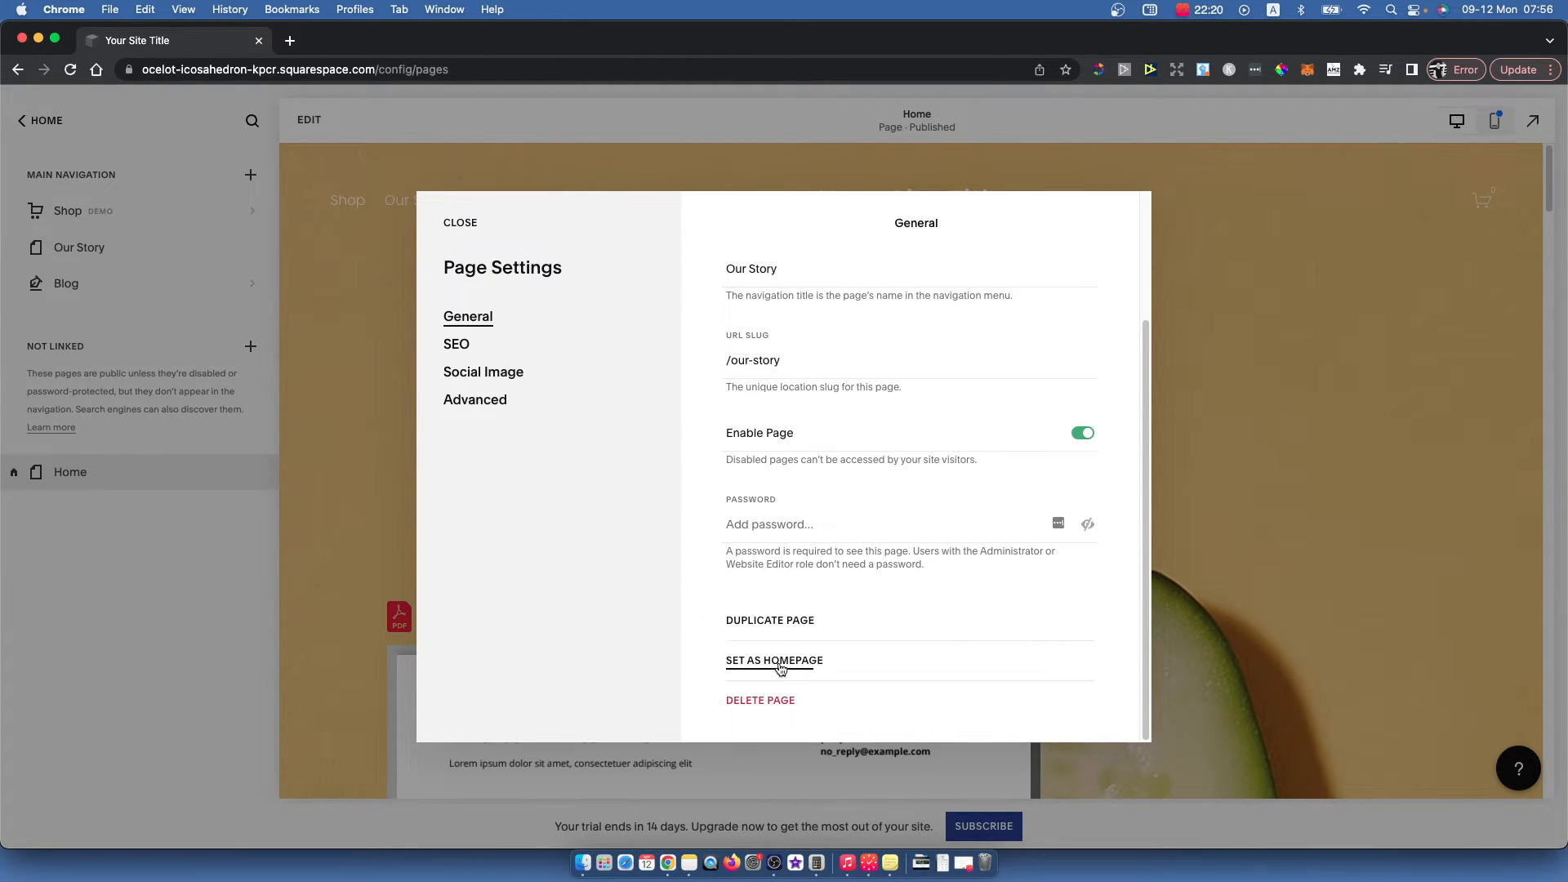
click(774, 661)
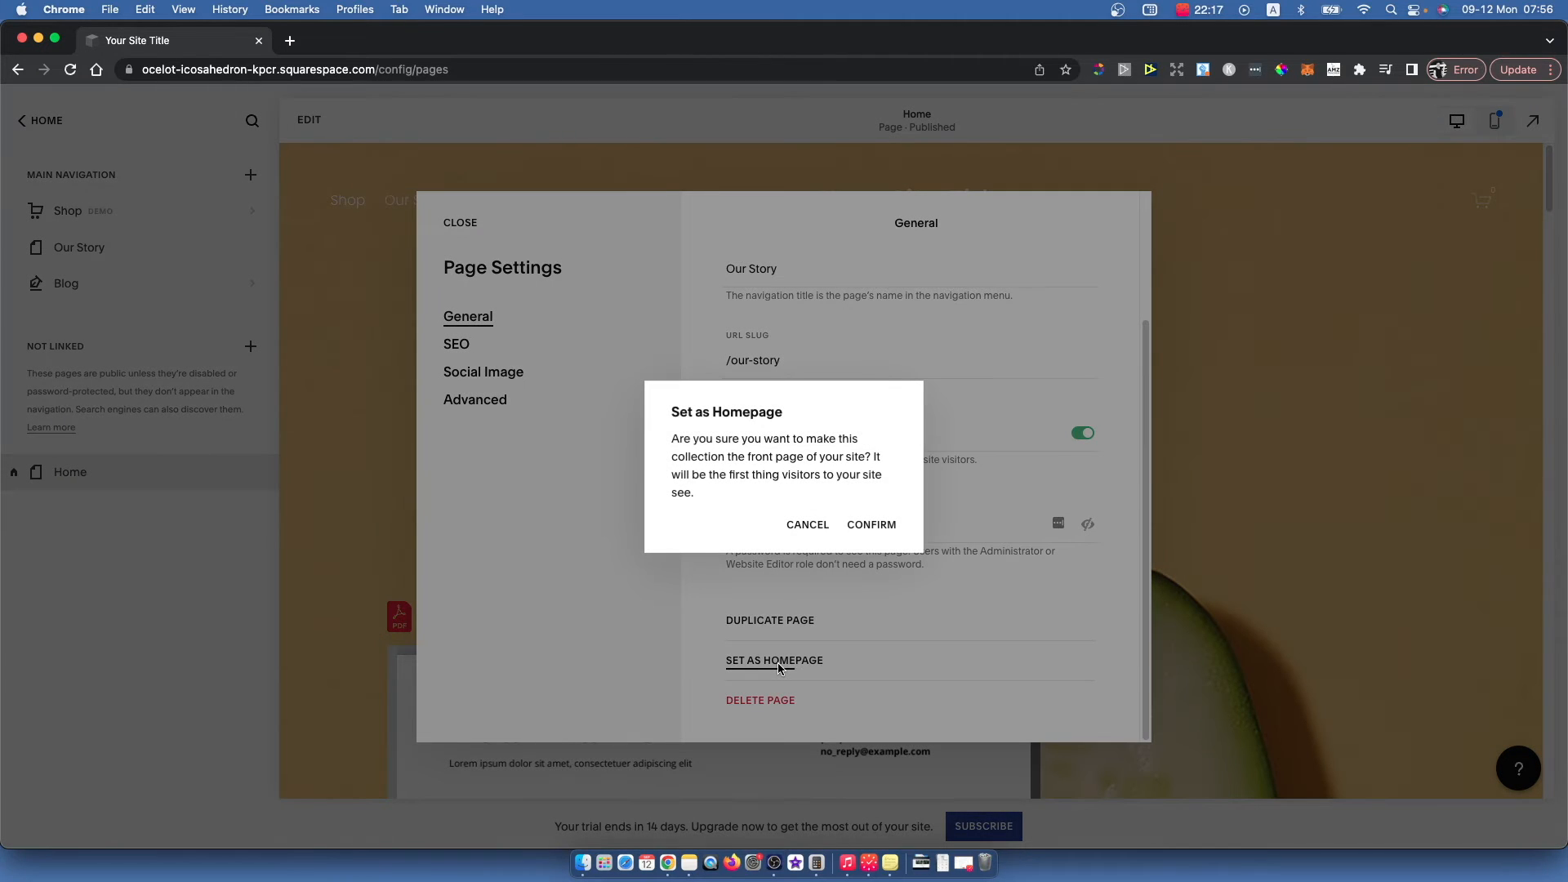
- Confirm Our Story as the homepage and close its Page Settings
click(871, 525)
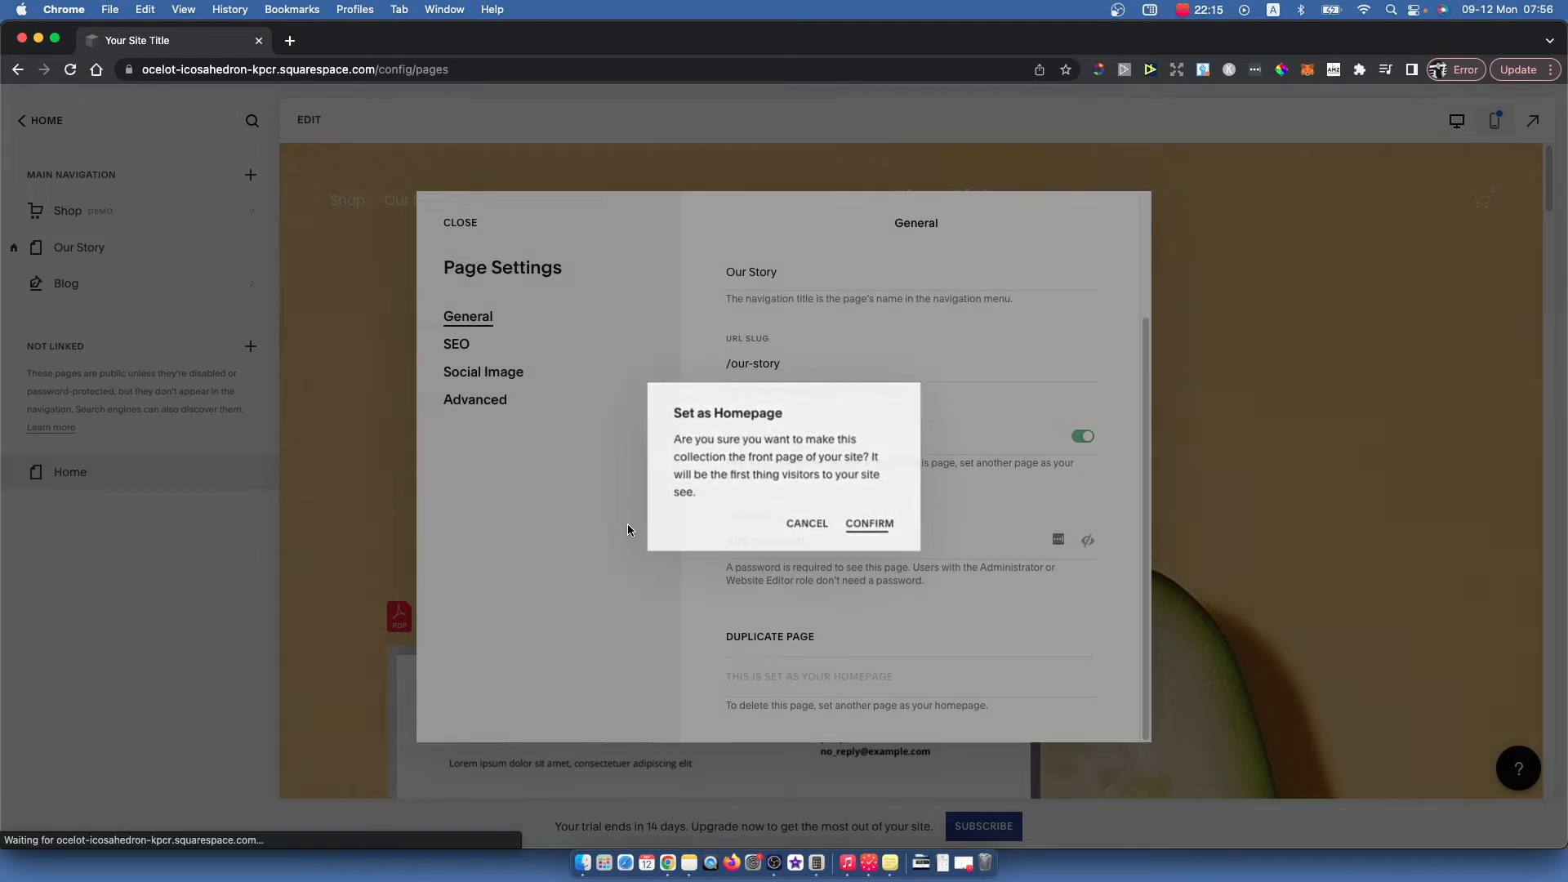
click(870, 523)
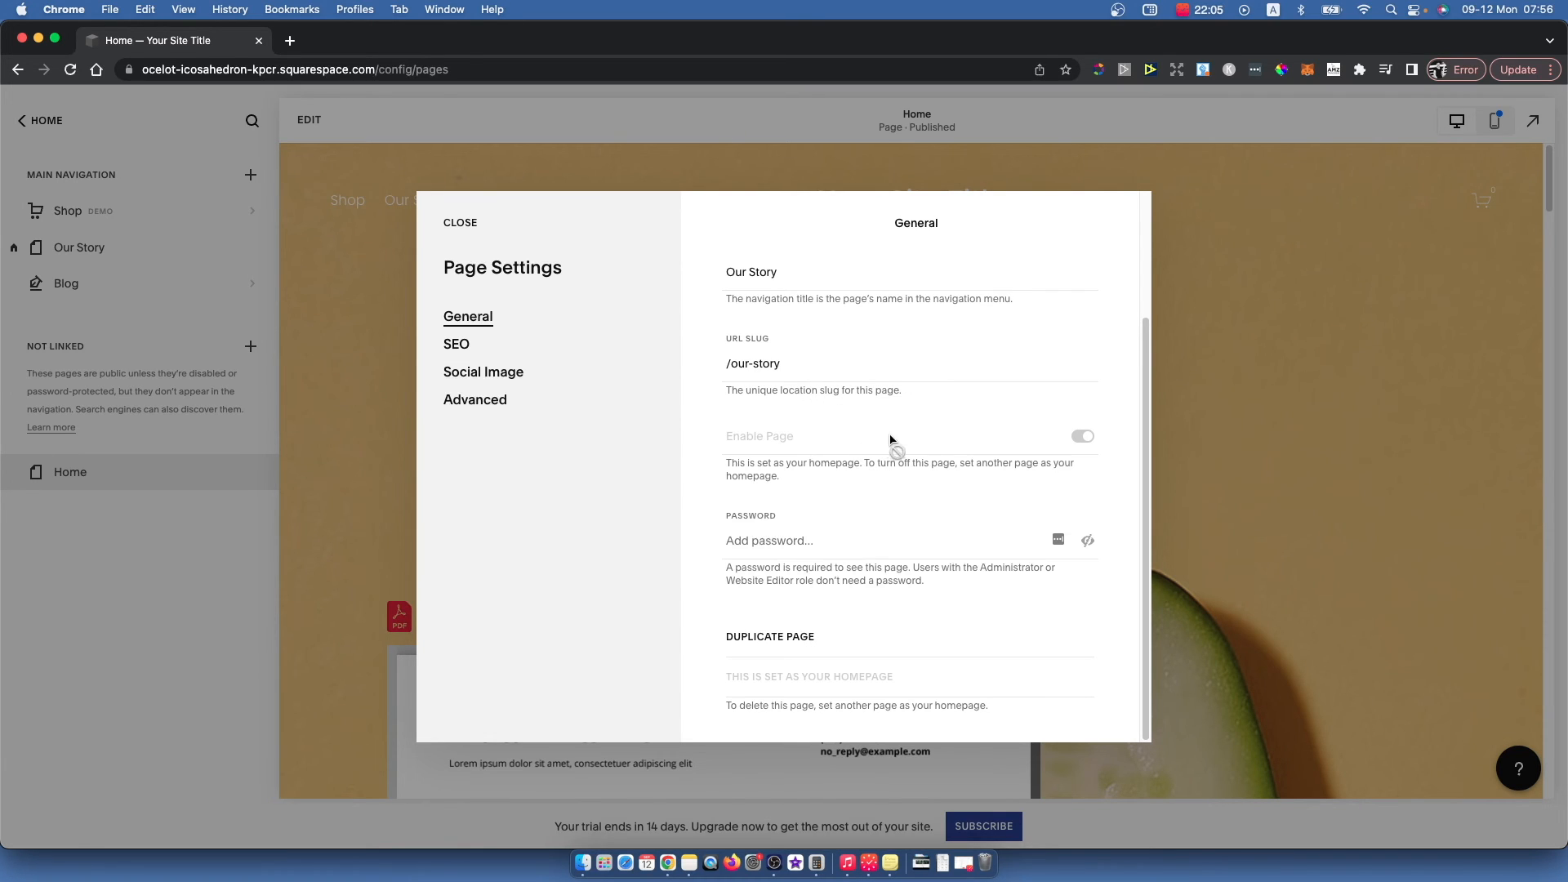
click(460, 223)
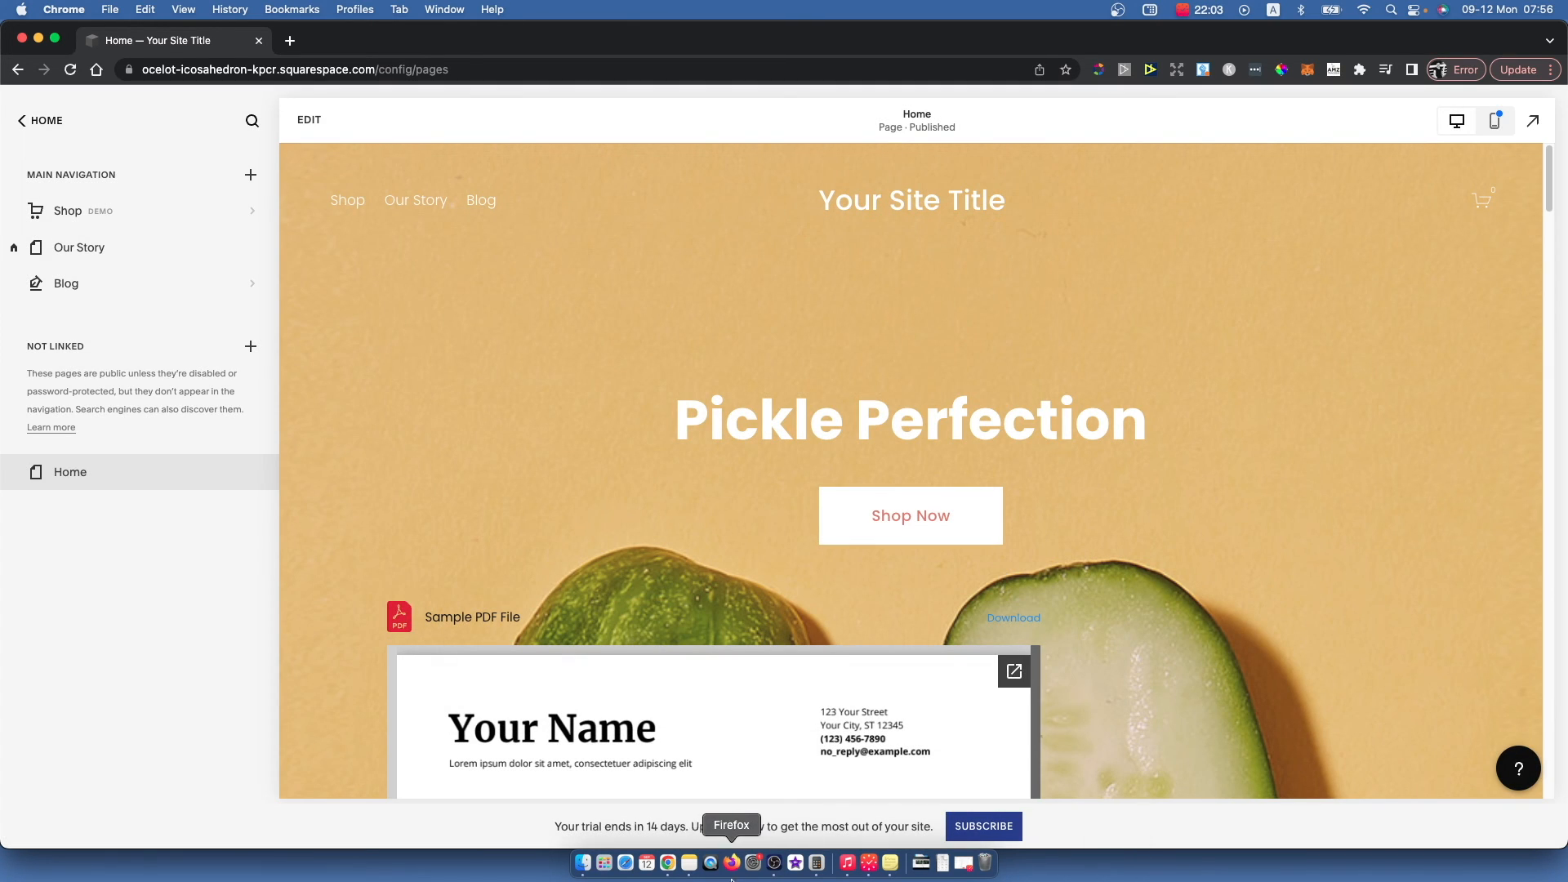